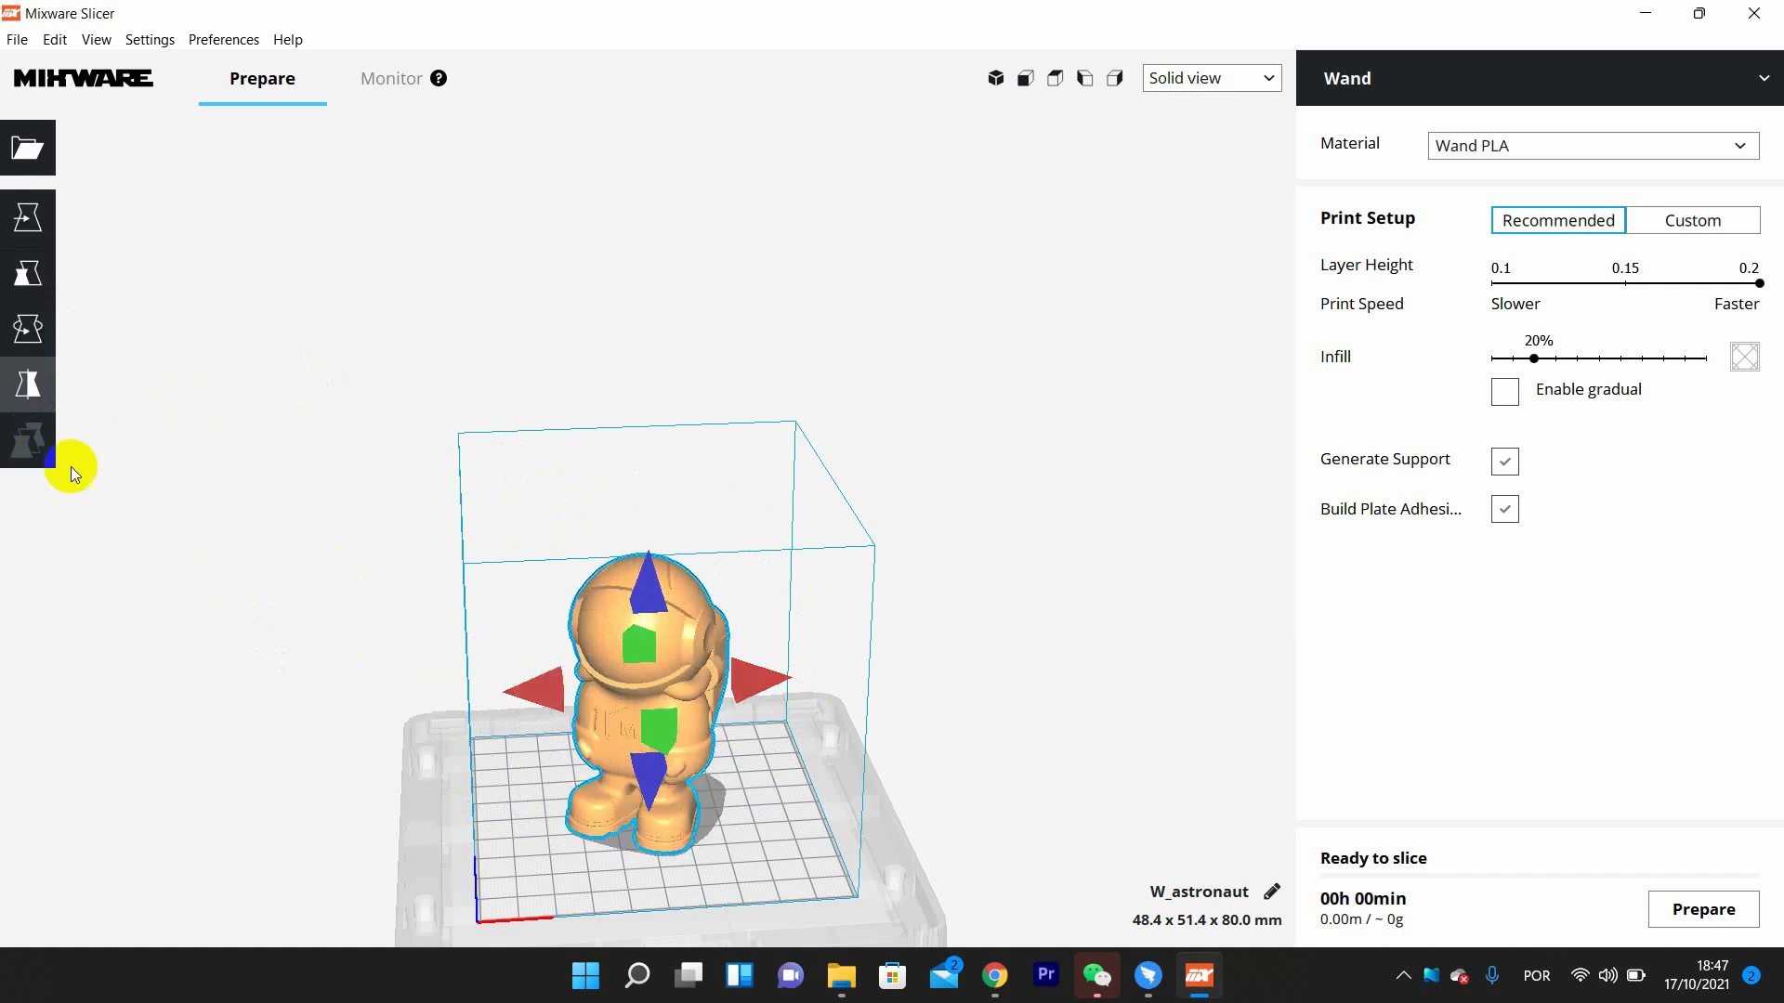
Slice the astronaut with supports off and preview layers: 3h 20min, about 28 g filament.
left_click(1210, 77)
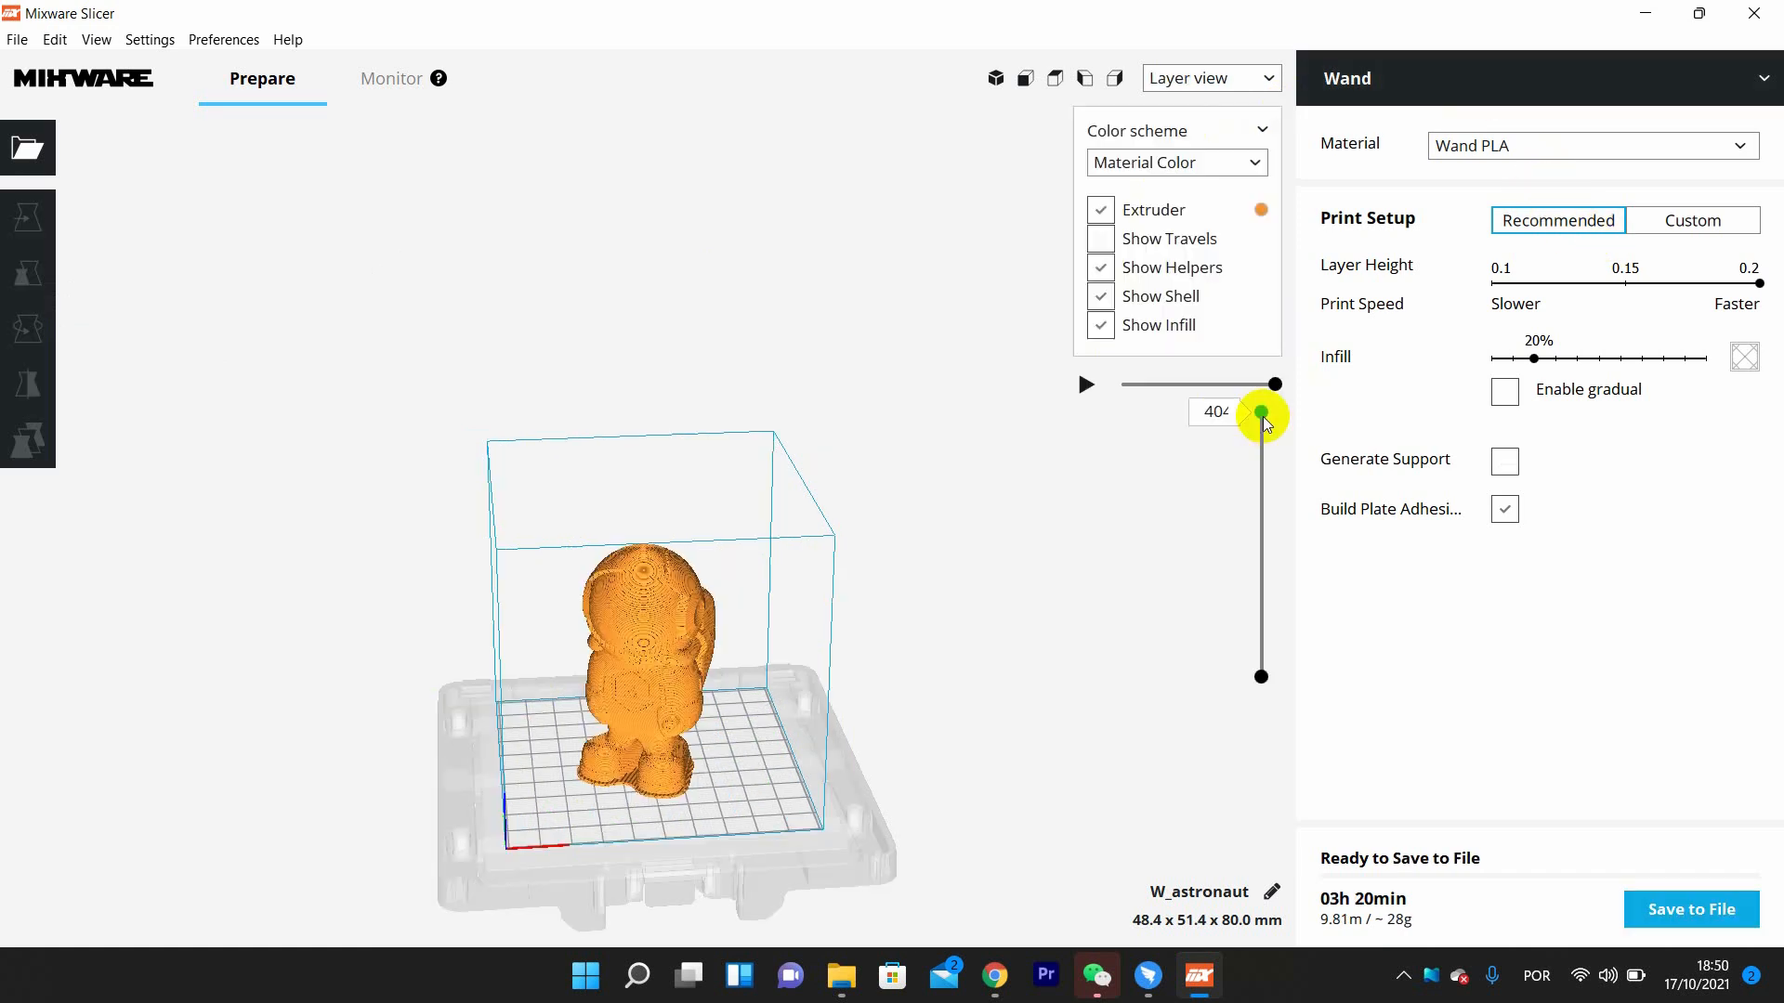